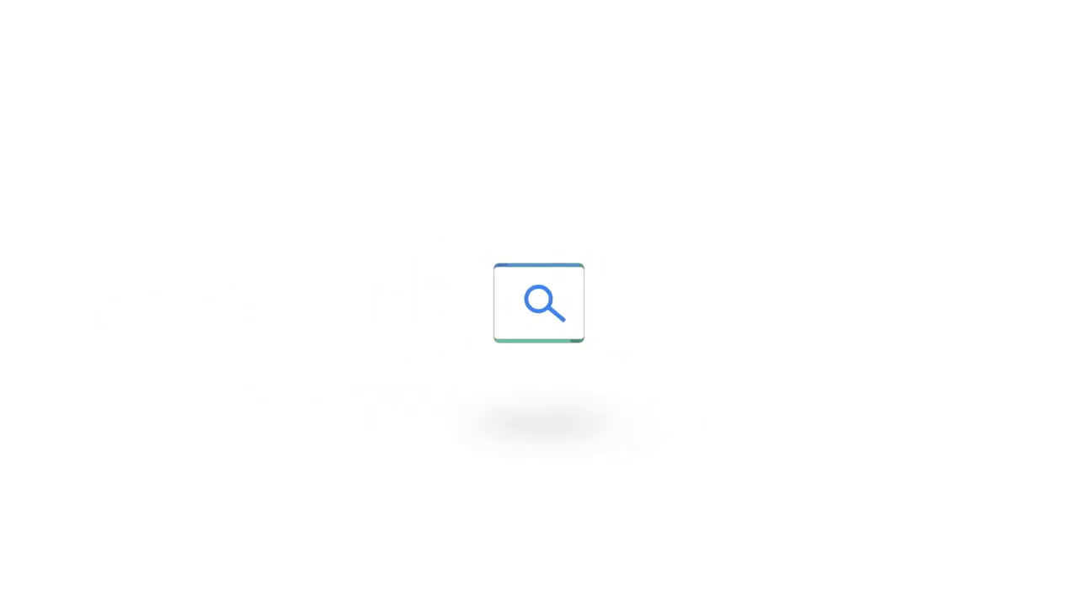
{"action": "type", "text": "Osmo Pocket Camera"}
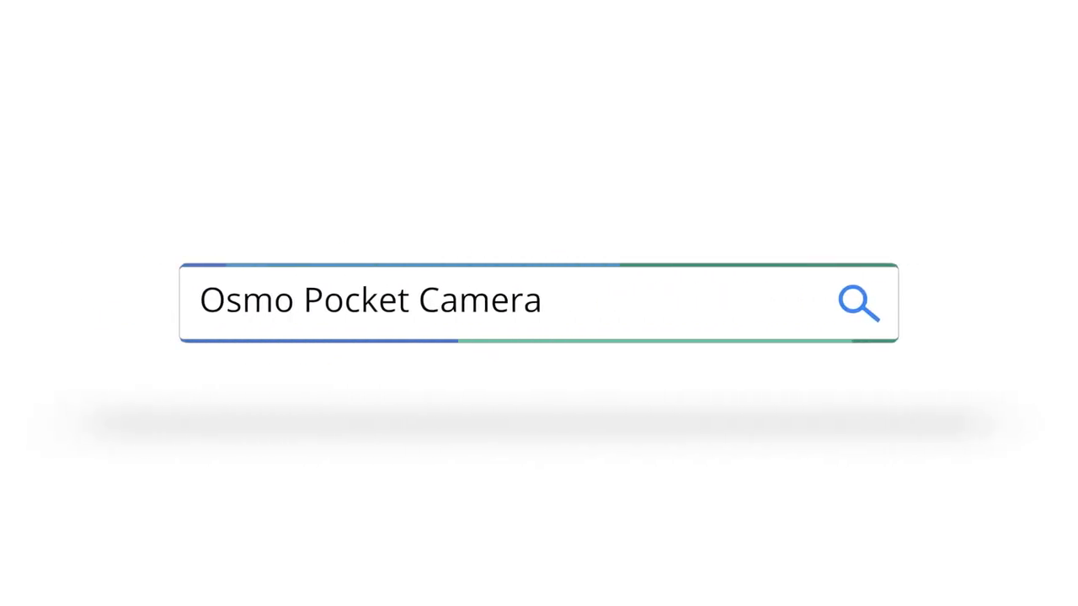